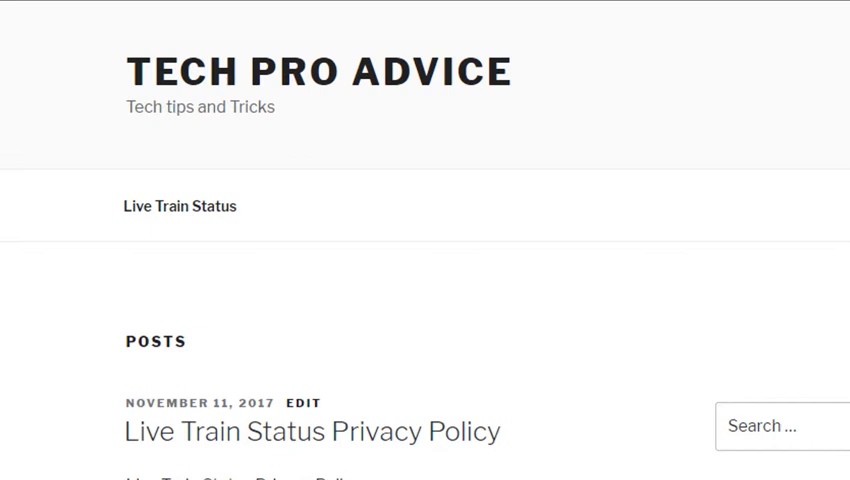
pyautogui.moveTo(200, 119)
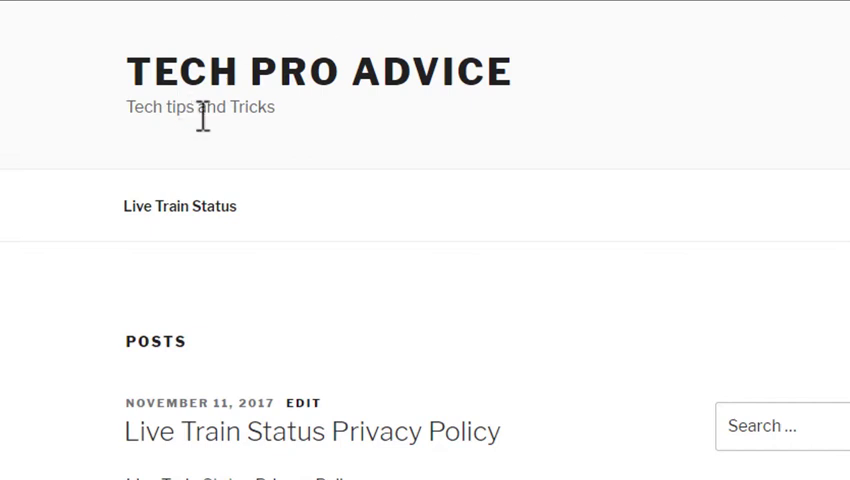
# Step: Scroll down to the privacy policy text and open its right-click context menu
pyautogui.scroll(-3)
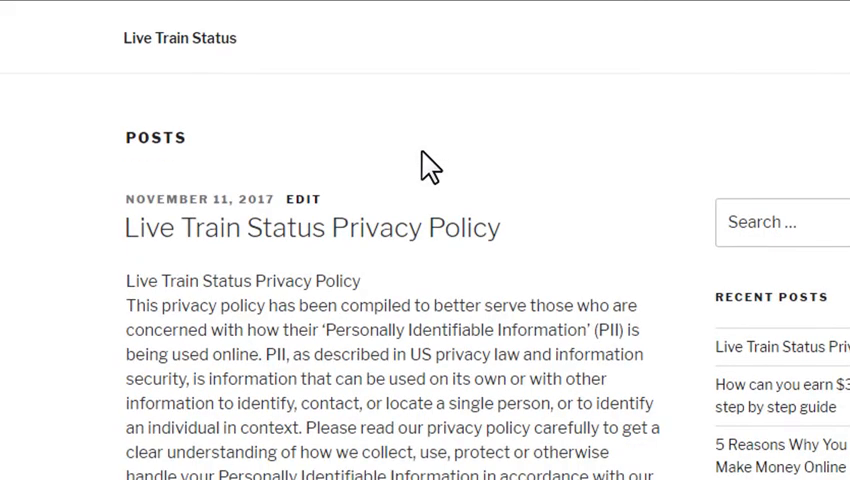
pyautogui.scroll(-3)
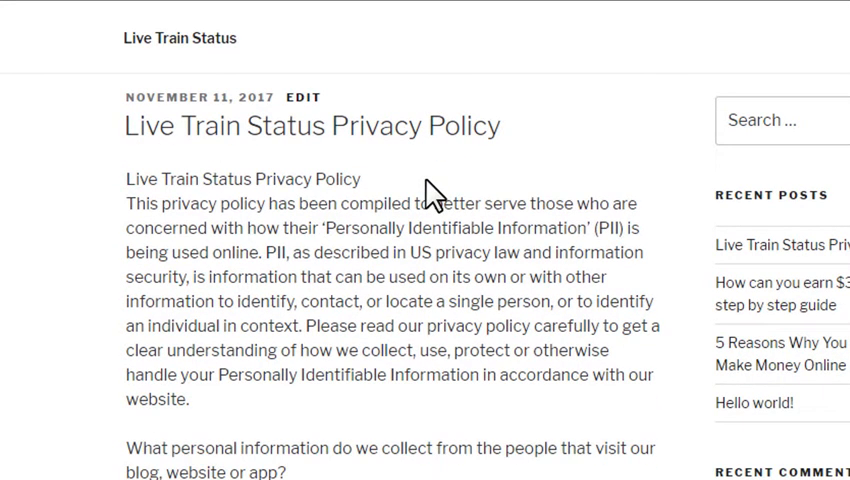
pyautogui.scroll(-3)
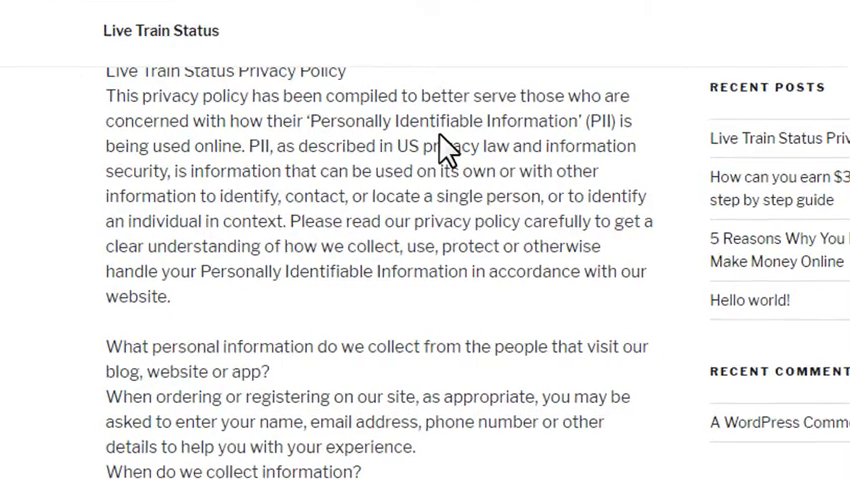
pyautogui.rightClick(445, 147)
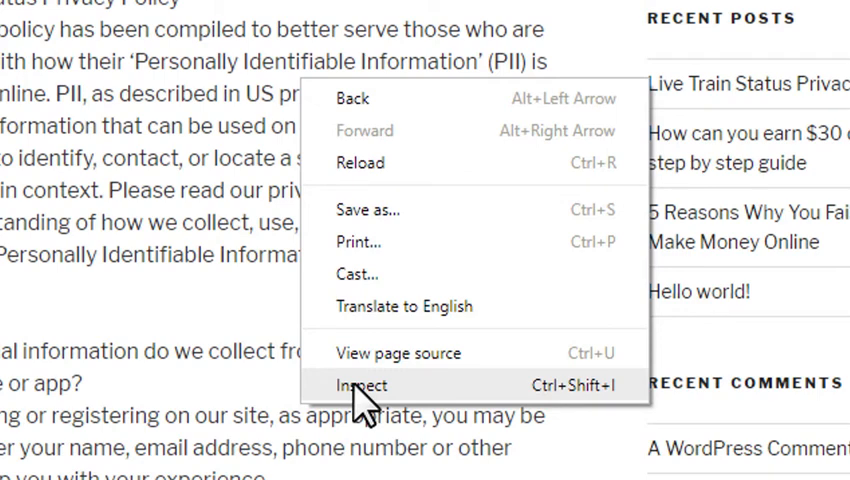
# Step: Choose Inspect to dock DevTools beside the page, showing the paragraph's styles and box model
pyautogui.click(362, 386)
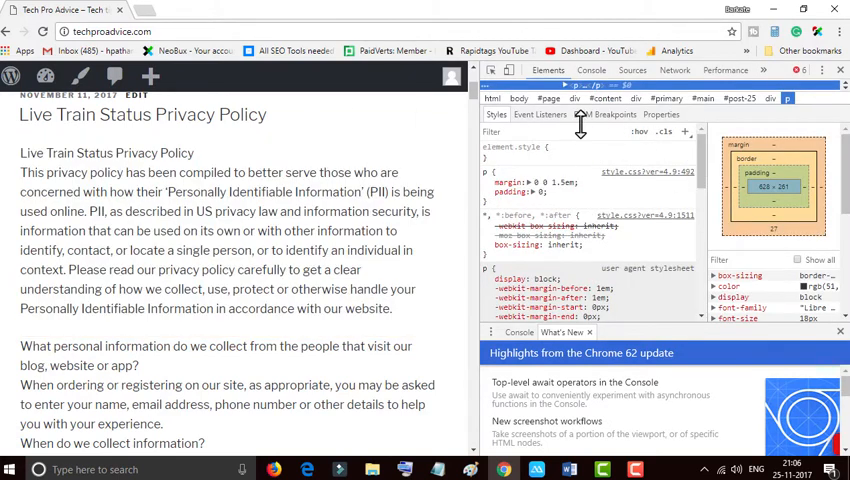
pyautogui.moveTo(684, 137)
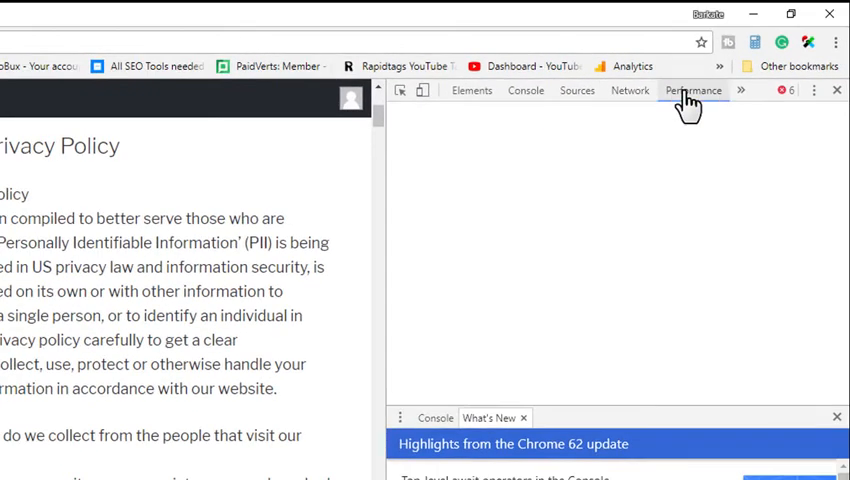
# Step: Show the DevTools Performance panel with its recording instructions
pyautogui.click(697, 90)
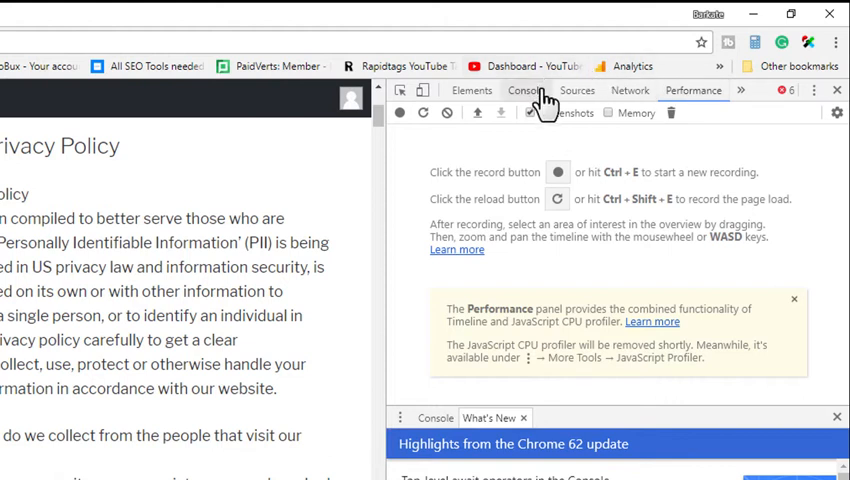
pyautogui.moveTo(480, 92)
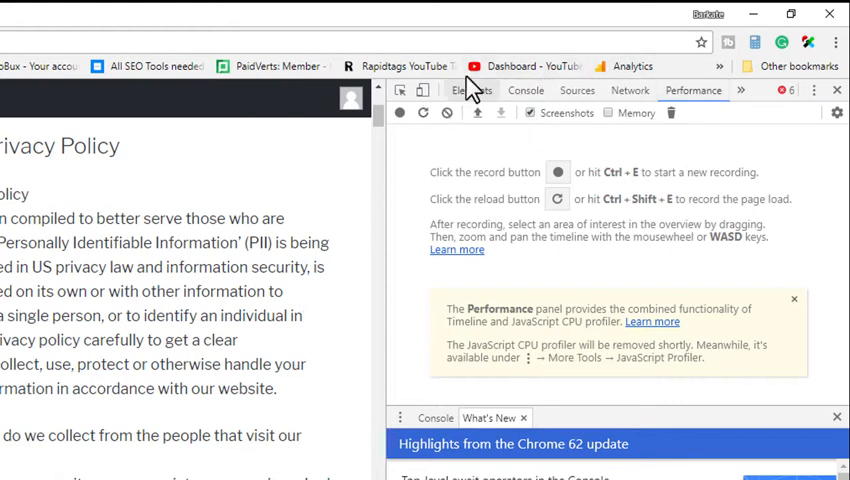